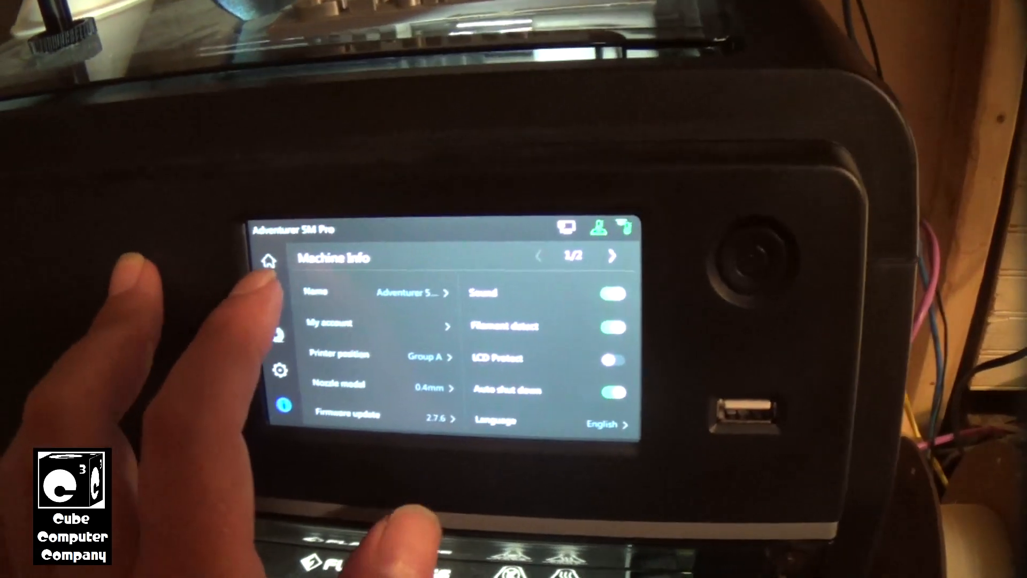
Show the Traxxas Stampede 4x4 battery holder file's detail page with its print settings.
left_click(269, 261)
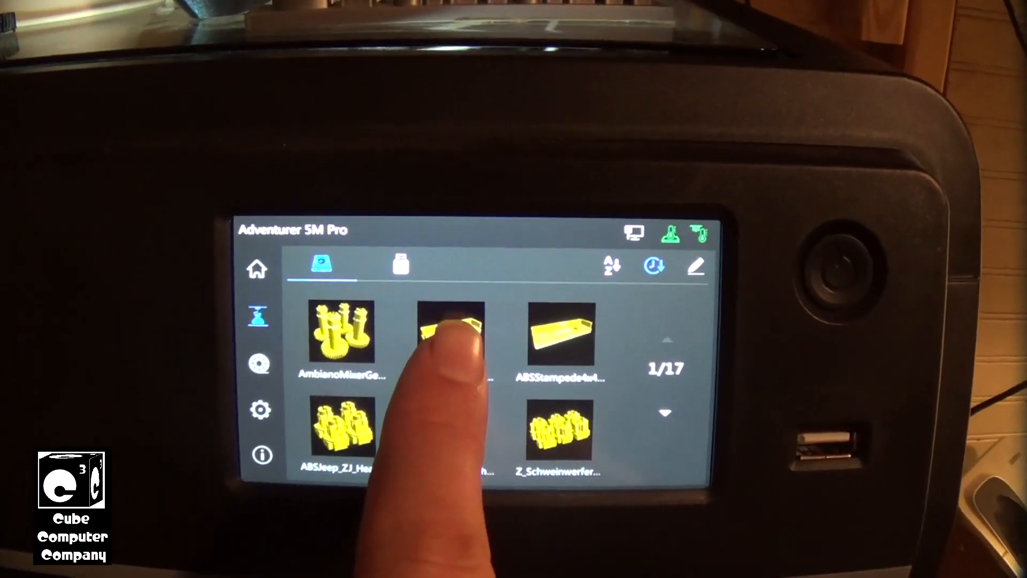
left_click(451, 334)
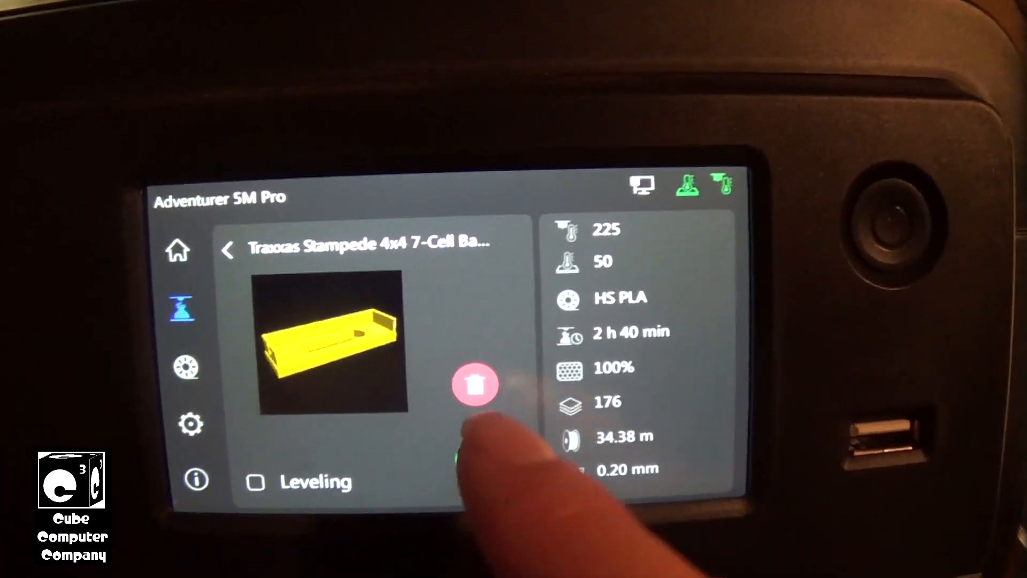
left_click(476, 384)
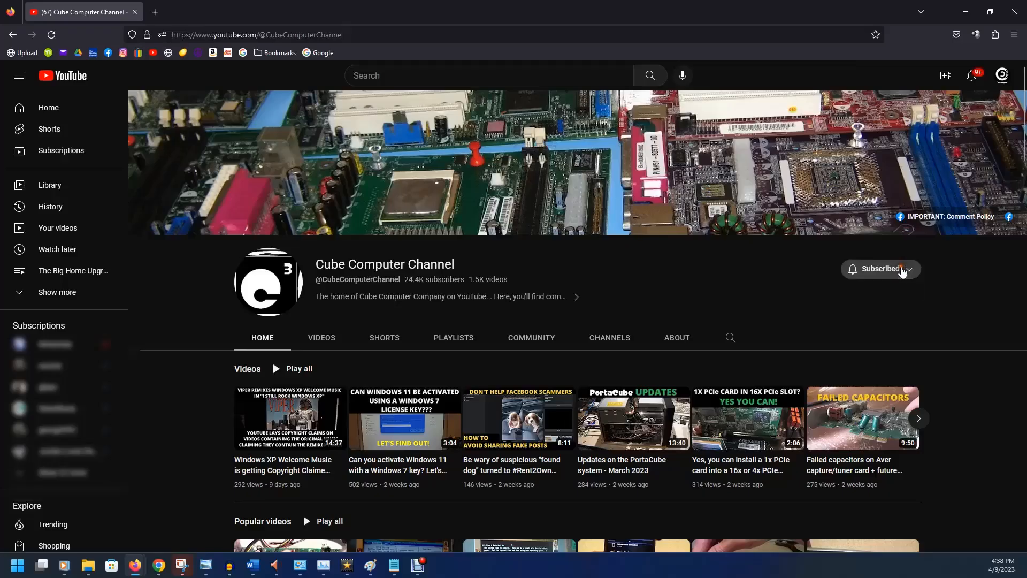
Turn on All notifications for Cube Computer Channel, like the Windows 11 video, and start the comment 'This vi'.
left_click(881, 268)
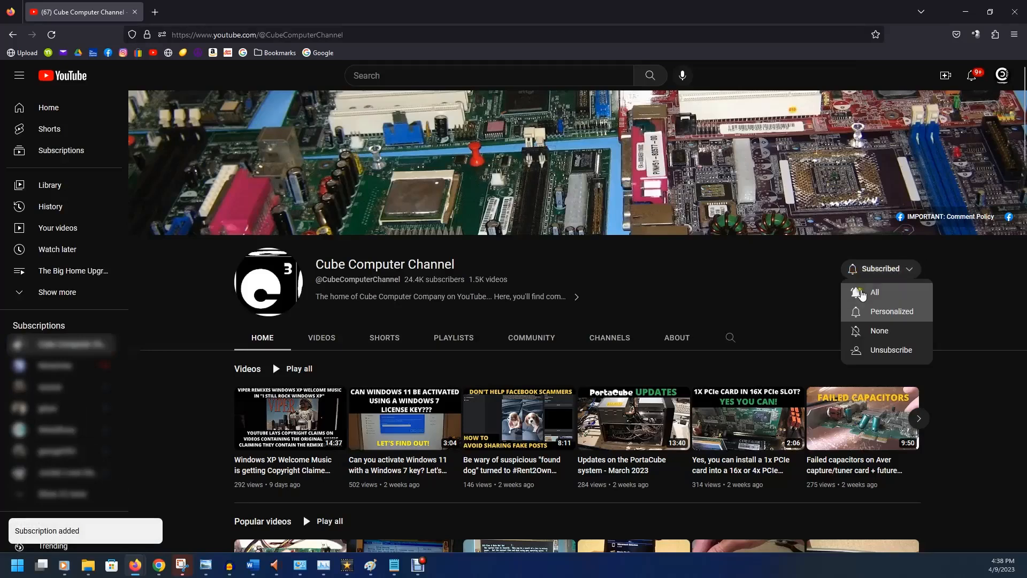
left_click(874, 292)
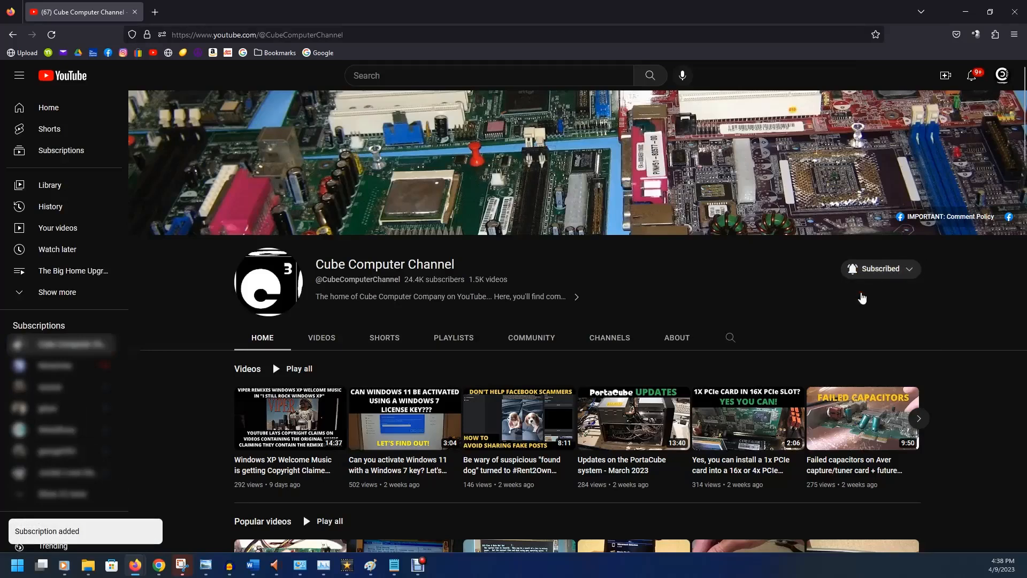
left_click(404, 418)
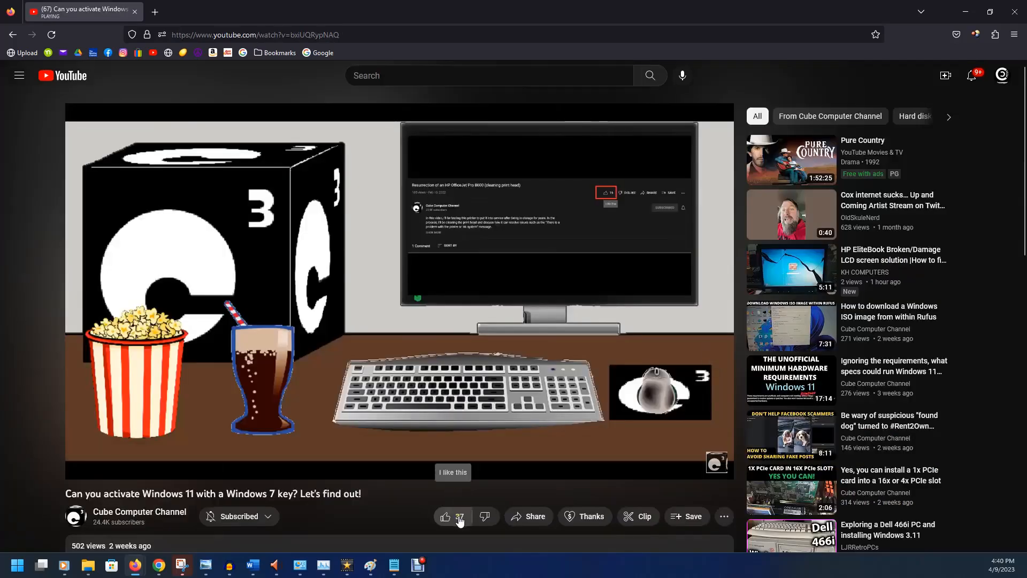
type("This vi")
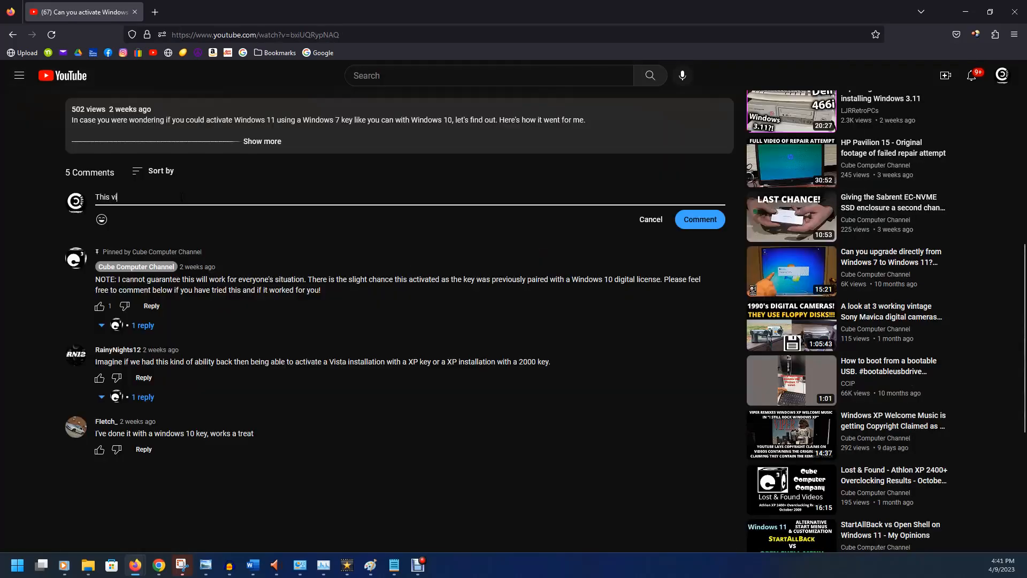